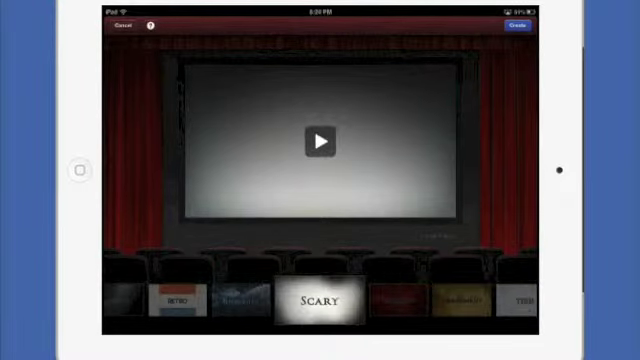
# Choose the Scary theme for the new trailer 'The Spooky House of Shady Lane'.
pyautogui.click(320, 143)
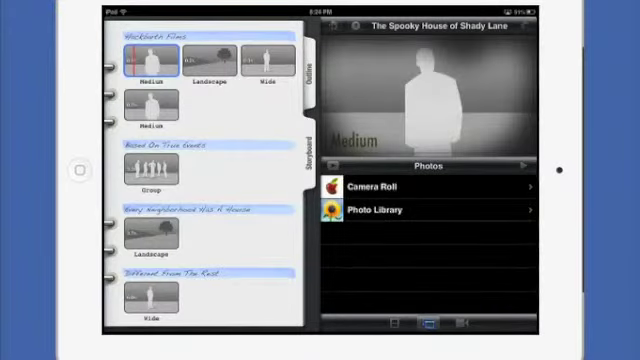
# Scroll through the trailer's storyboard shot list with photo sources shown.
pyautogui.scroll(-3)
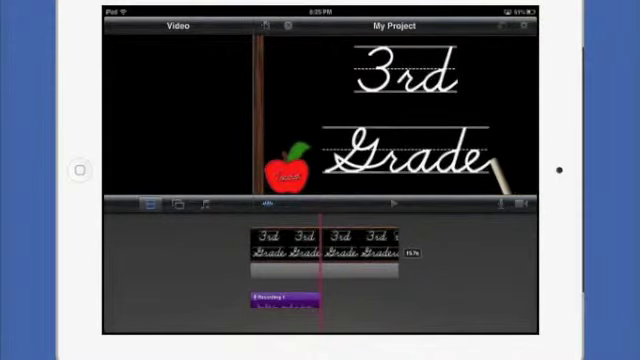
# Open My Project with the 3rd Grade chalkboard clips and Recording 1.
pyautogui.click(177, 205)
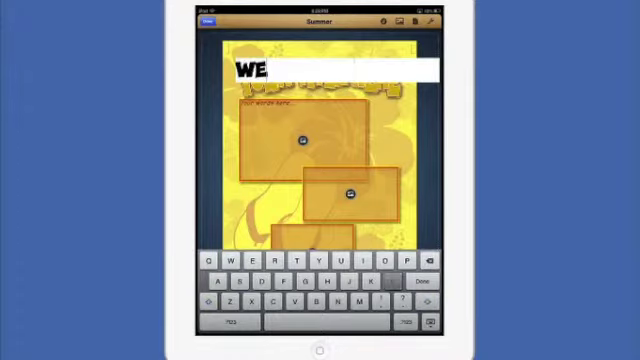
# Replace the title lettering so it reads WELCOME TO THIRD.
pyautogui.write('LCOME TO')
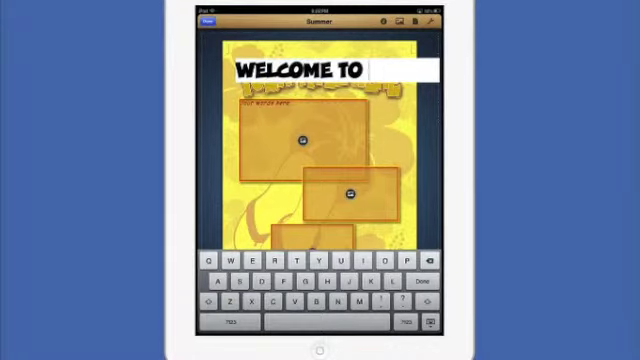
pyautogui.write('THIRD')
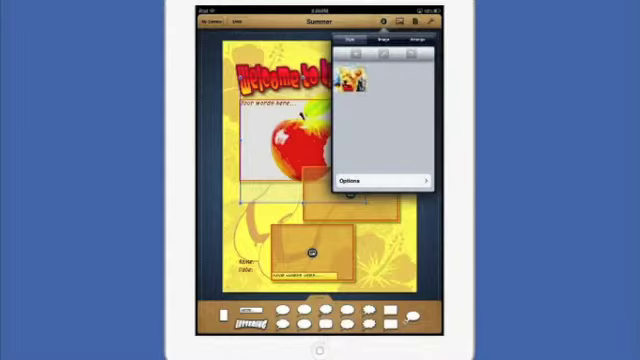
# Show the Inspector image options for the apple picture in the top panel.
pyautogui.click(380, 38)
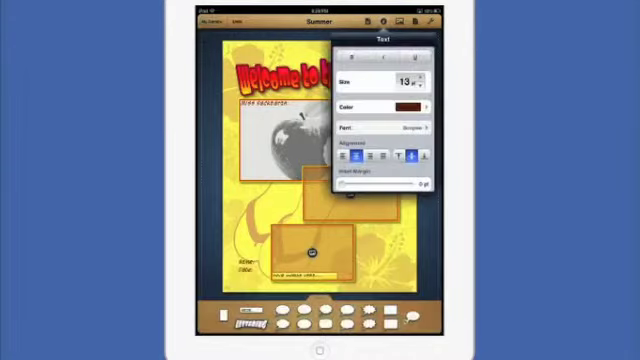
# Step the caption text size up to 18 pt, then back down to 13 pt.
pyautogui.click(419, 78)
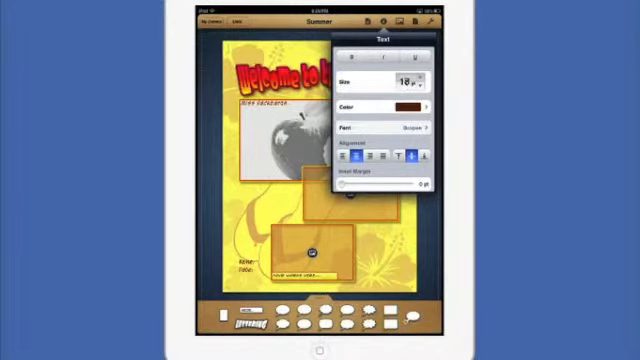
pyautogui.click(412, 75)
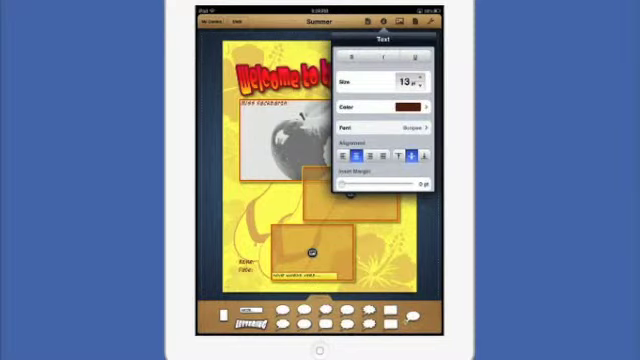
pyautogui.click(411, 75)
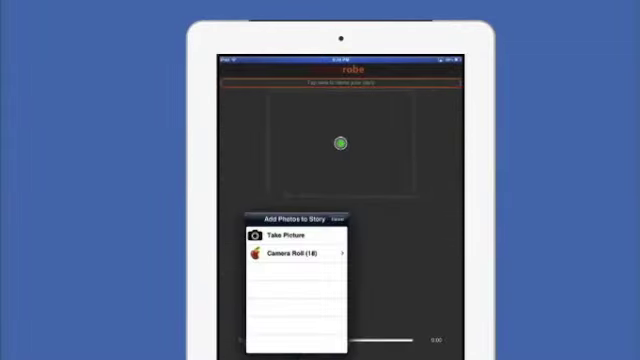
# Dismiss the source popover and pick the apple photo from the Camera Roll as the first scene.
pyautogui.click(342, 218)
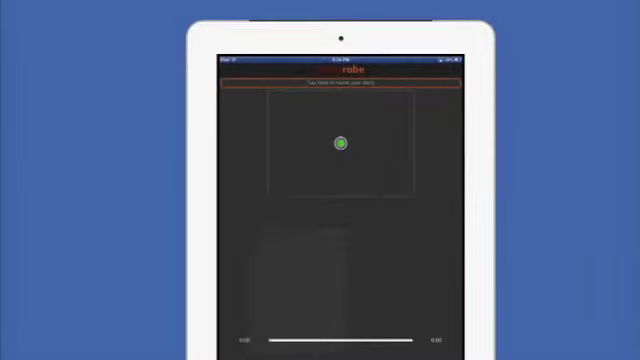
pyautogui.click(337, 85)
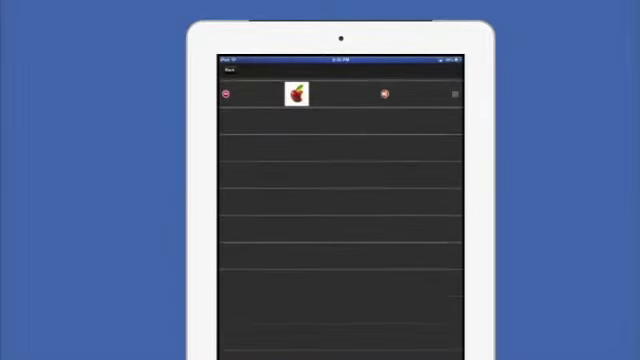
pyautogui.click(296, 92)
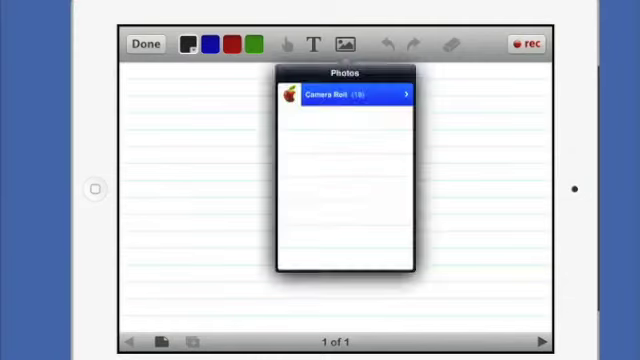
# Choose the Camera Roll album to insert the 3rd Grade chalkboard picture.
pyautogui.click(340, 98)
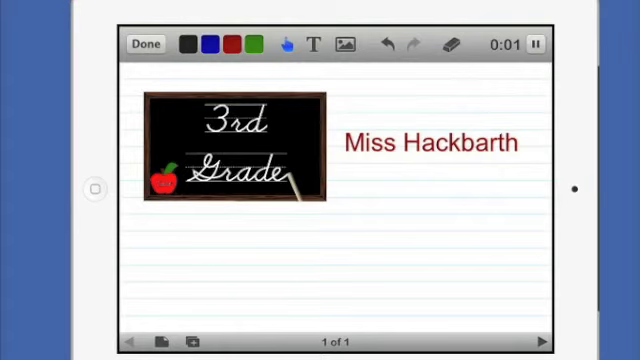
# Add red 'Welcome' text below the chalkboard picture and resume recording.
pyautogui.click(313, 44)
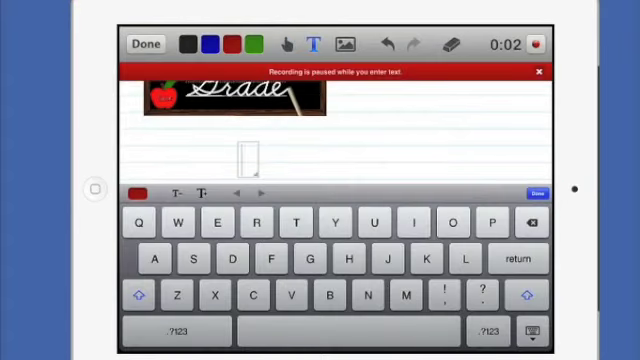
pyautogui.write('Welcome')
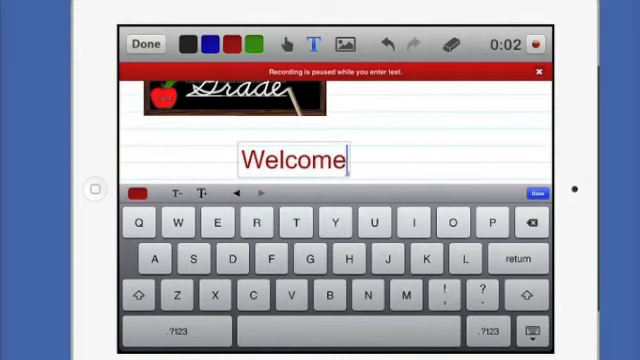
pyautogui.click(534, 192)
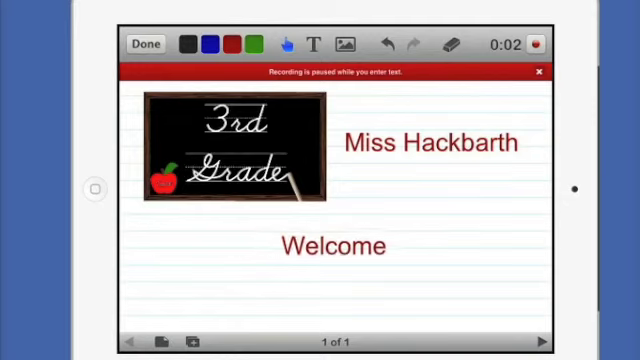
pyautogui.click(540, 44)
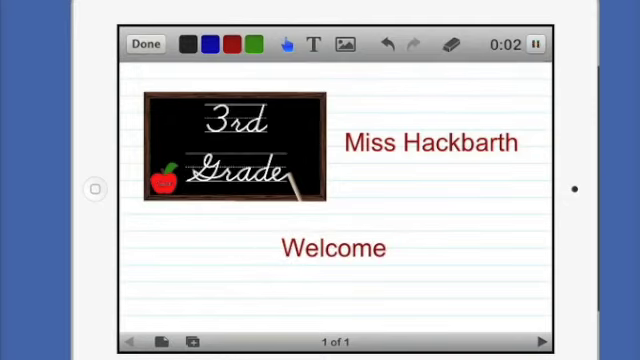